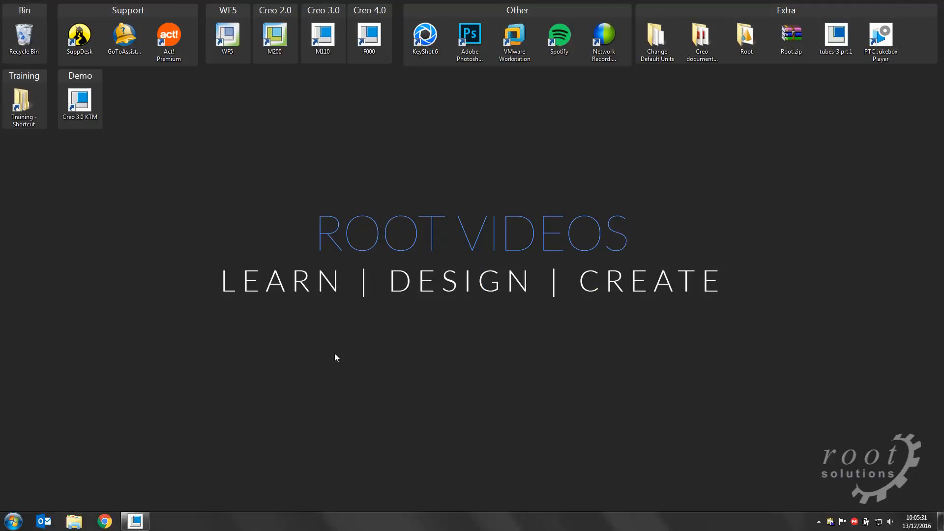
- Launch Creo Parametric 3.0 from the desktop shortcut to load ENG_BLOCK.prt
left_click(134, 521)
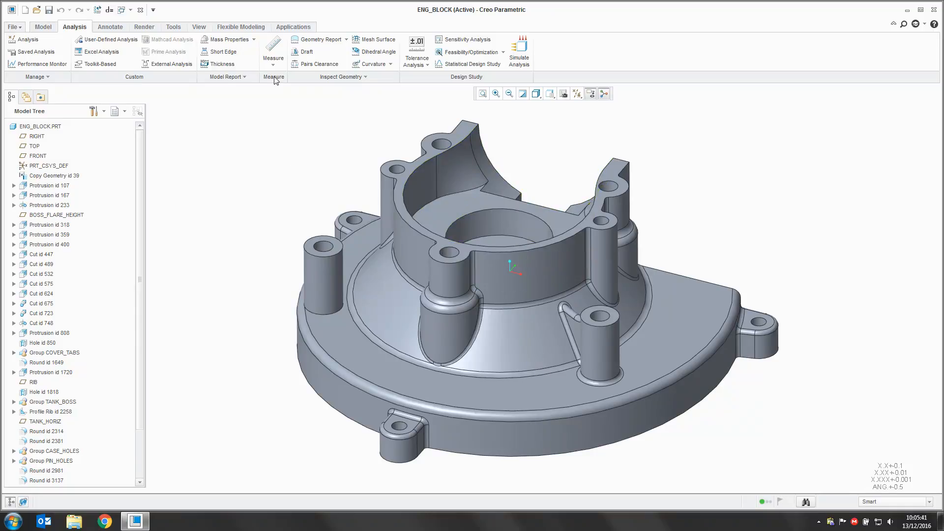
left_click(273, 53)
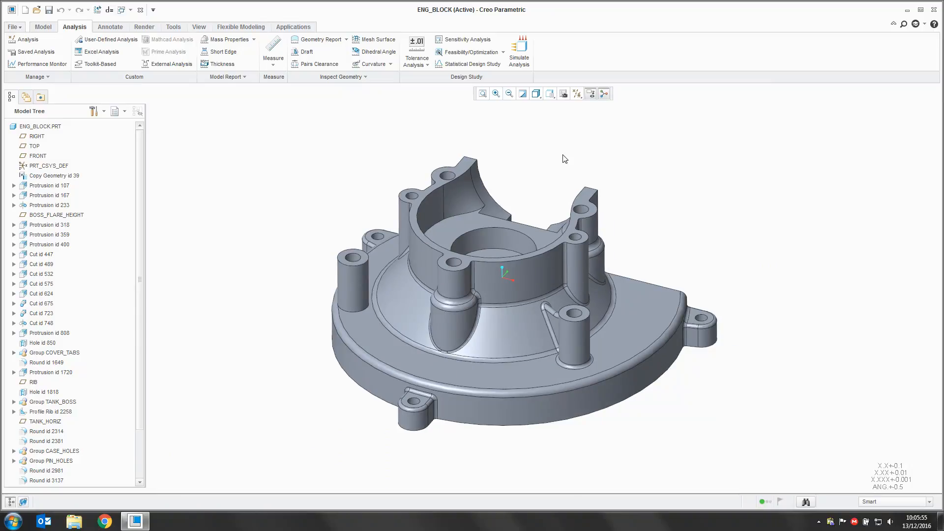
mouse_move(291, 89)
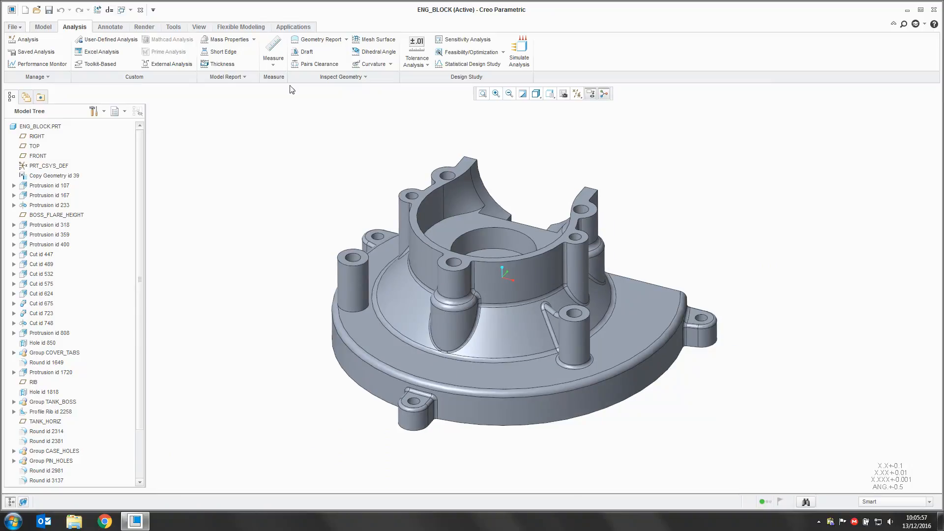
- Reach ENG_BLOCK's Model Properties through File > Prepare, showing millimeter Newton Second units
left_click(12, 27)
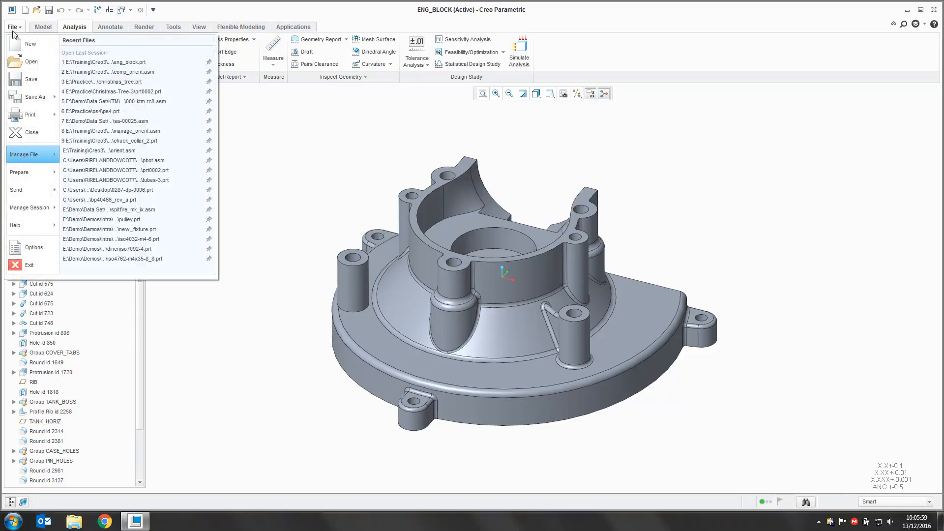
left_click(19, 172)
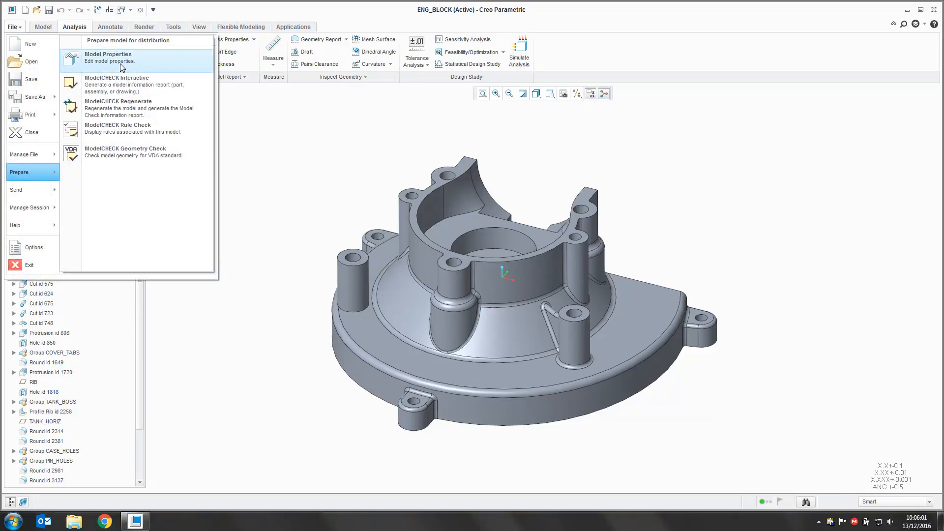
left_click(108, 57)
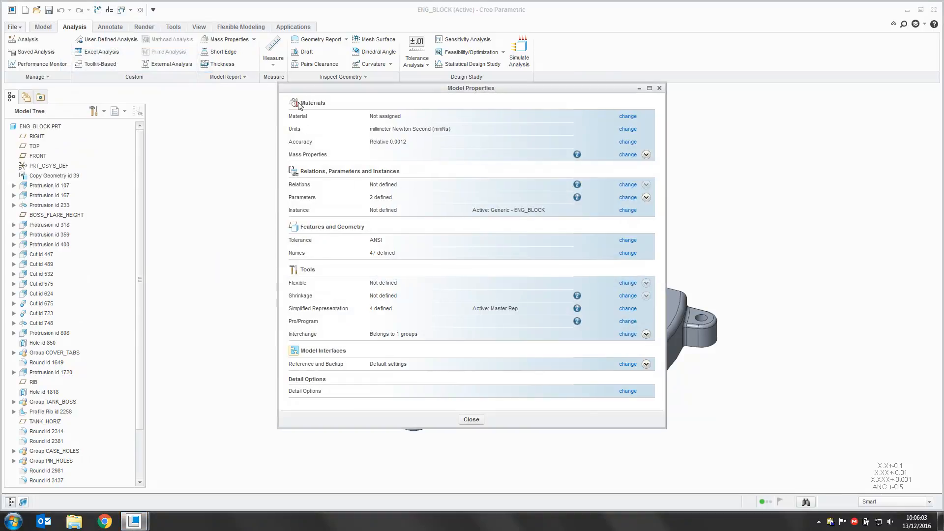
mouse_move(308, 116)
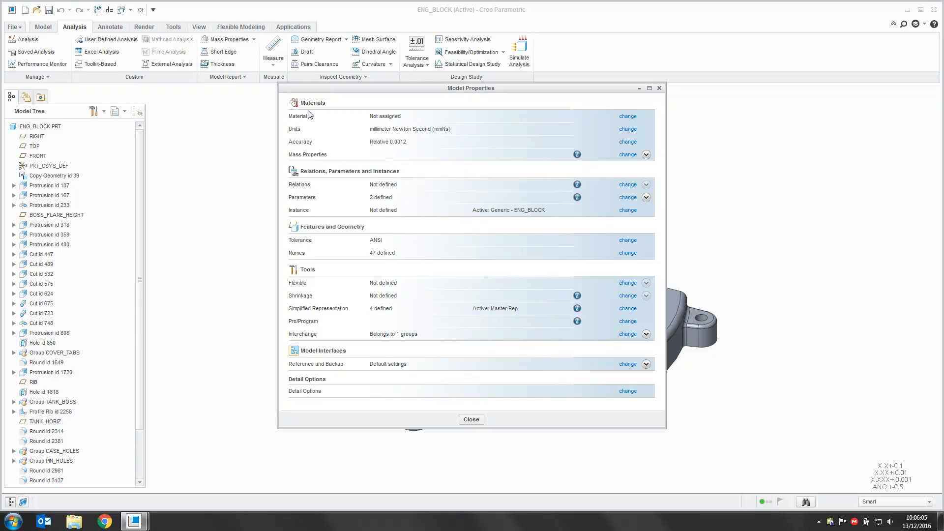
mouse_move(376, 141)
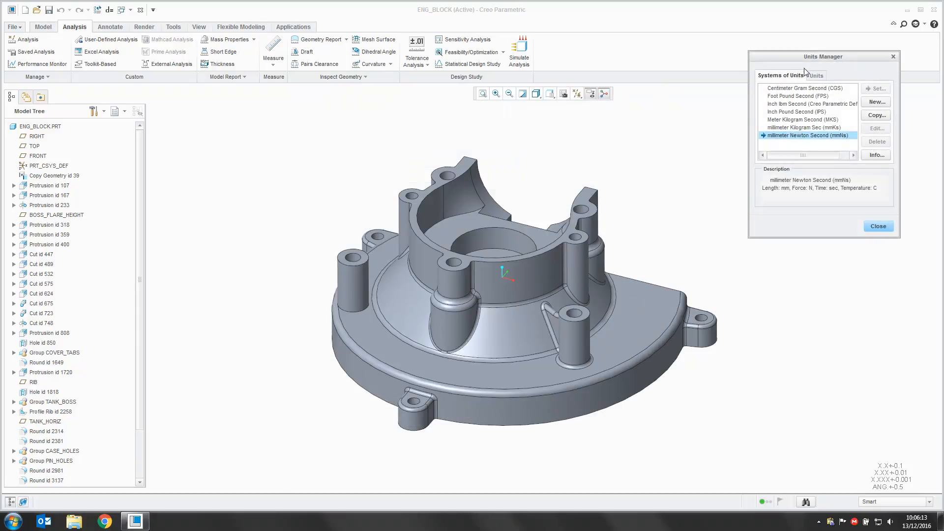
- Select Inch Pound Second (IPS) in Units Manager and set it as the current system
left_click_drag(823, 56, 794, 112)
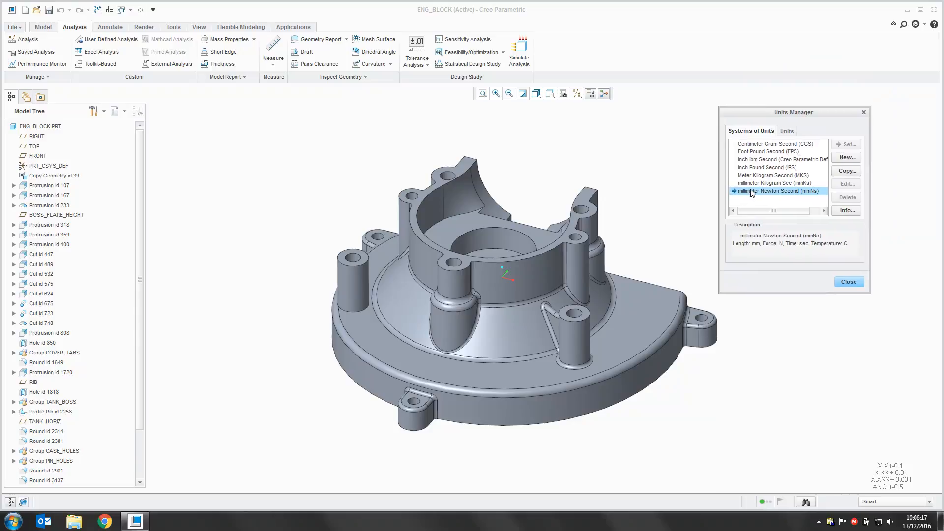
mouse_move(749, 193)
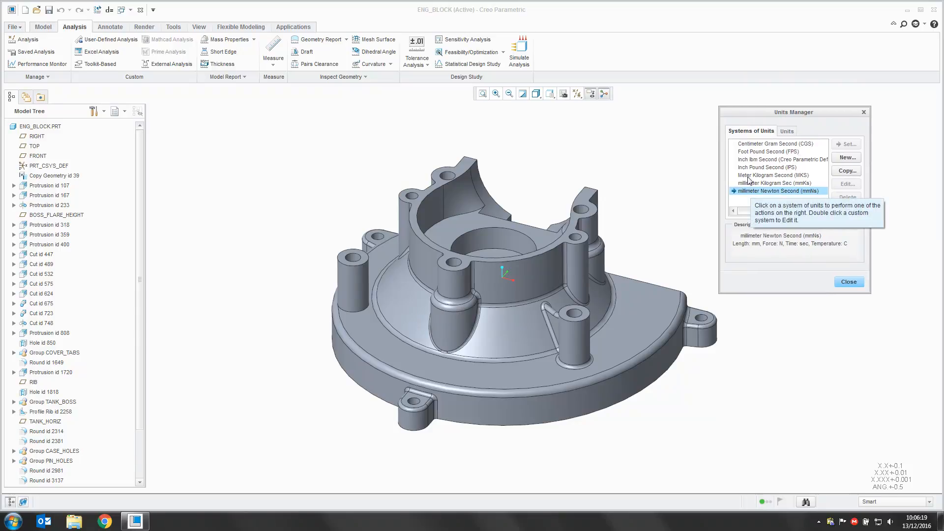
left_click(768, 168)
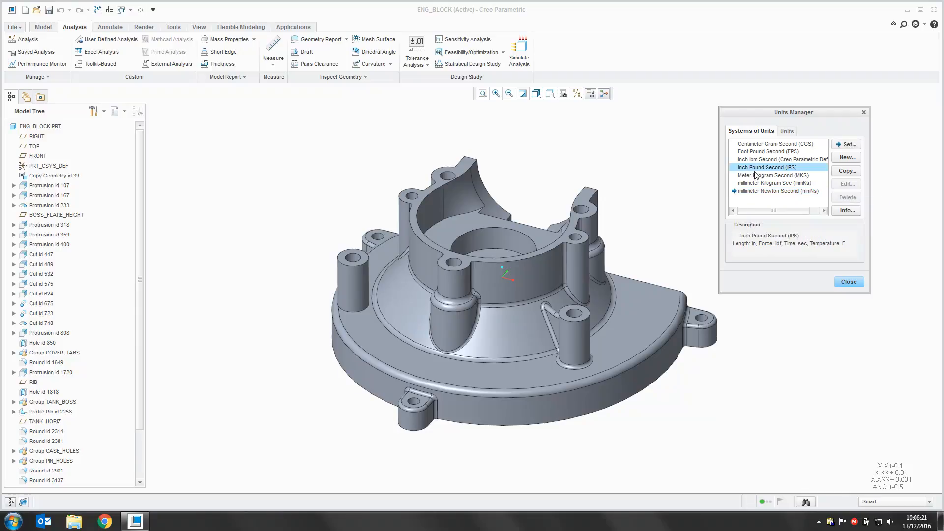
mouse_move(800, 175)
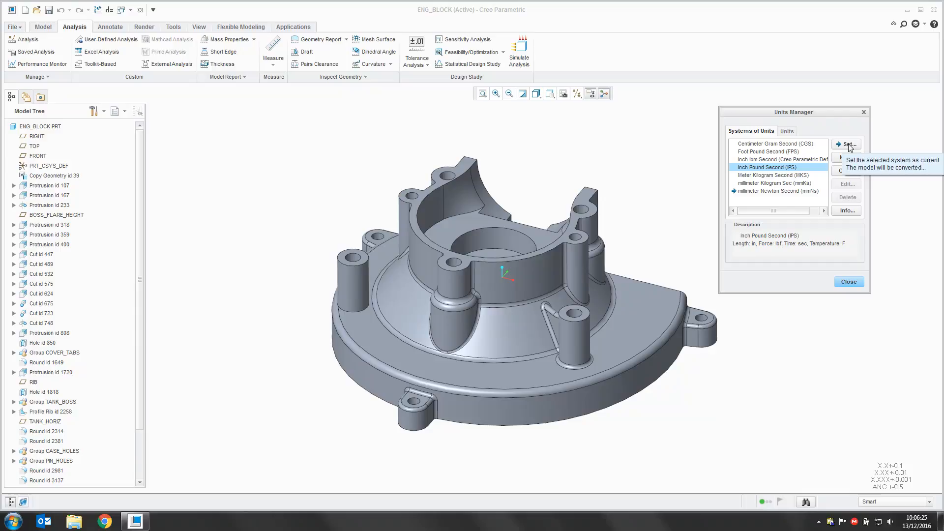
left_click(847, 143)
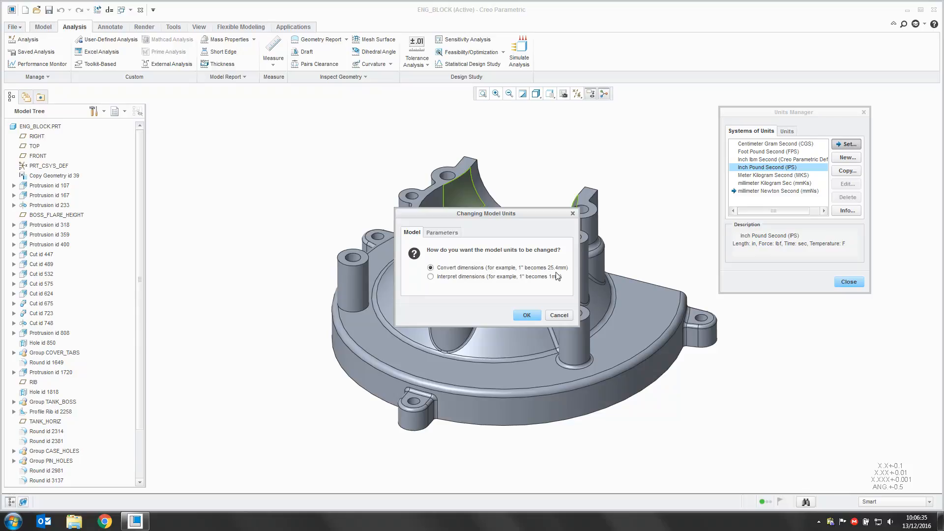
- Choose Convert dimensions so ENG_BLOCK keeps its real size, and confirm the IPS conversion
left_click(431, 276)
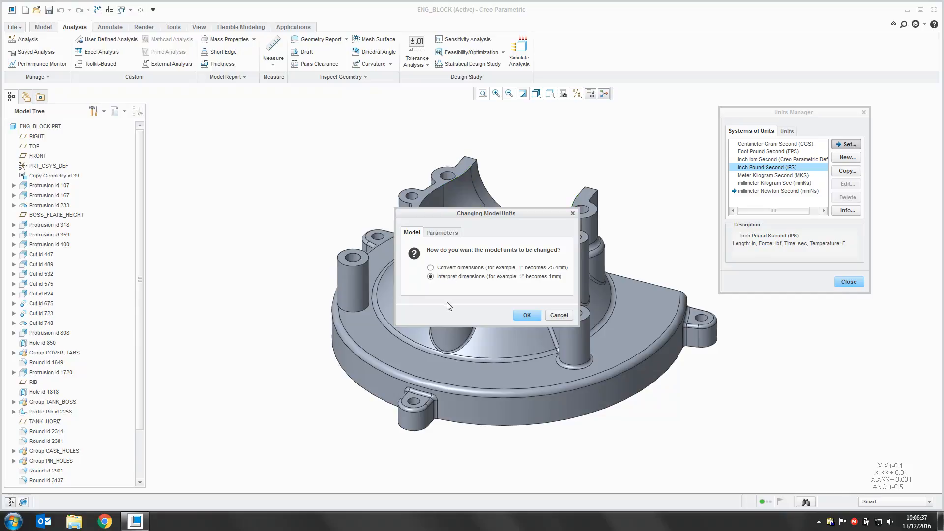
mouse_move(511, 282)
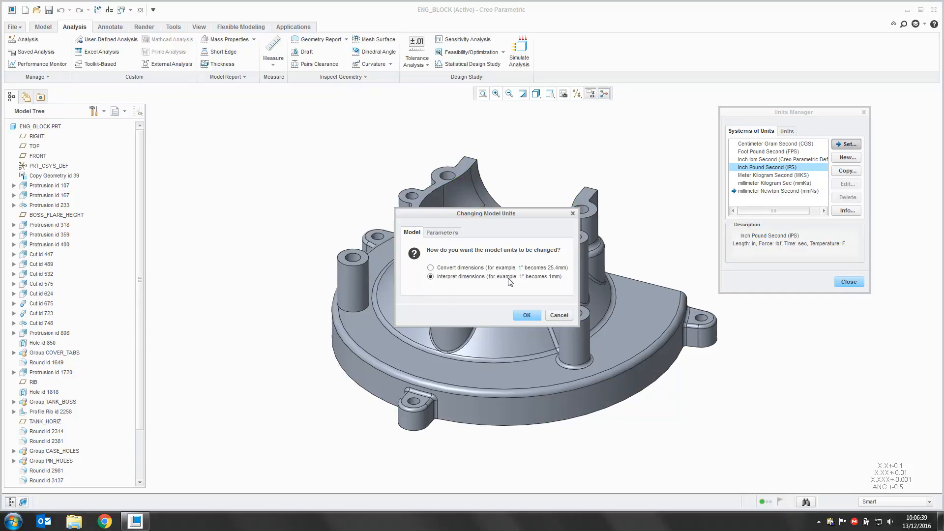
mouse_move(553, 286)
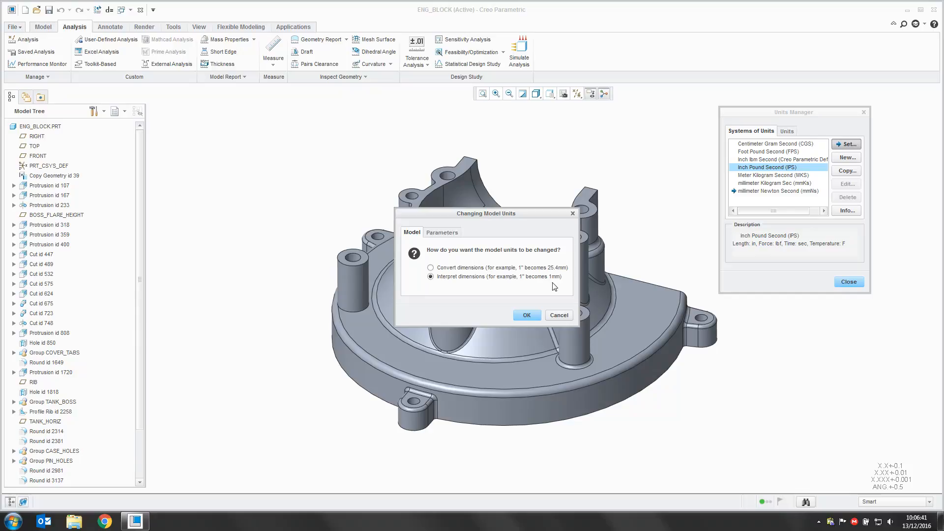
mouse_move(450, 272)
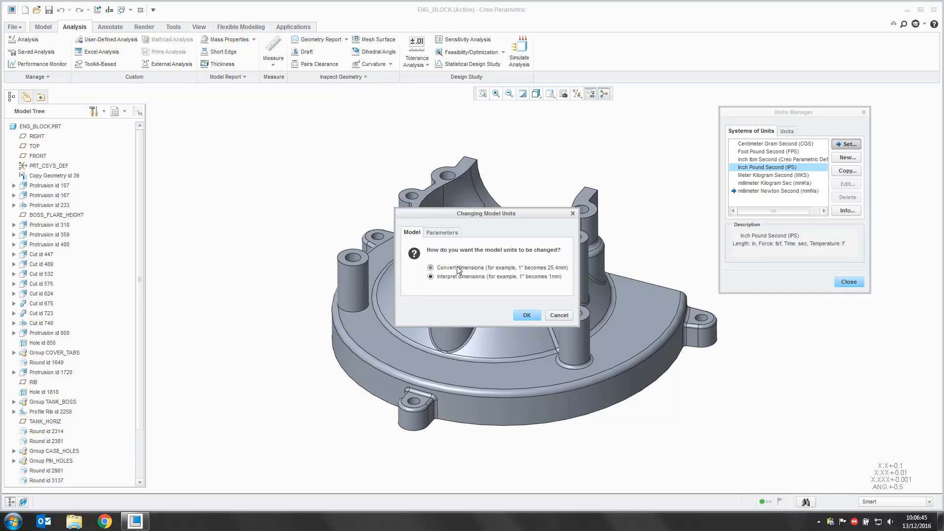
left_click(430, 267)
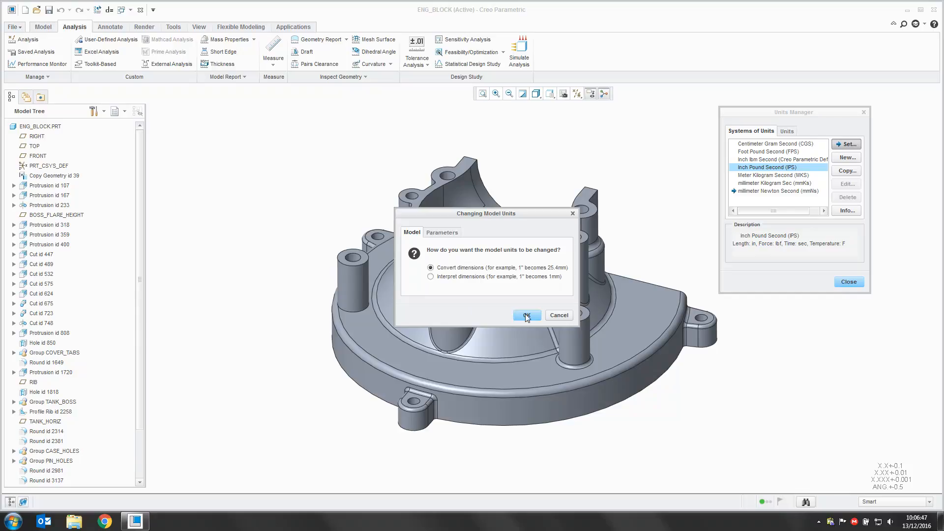
left_click(525, 314)
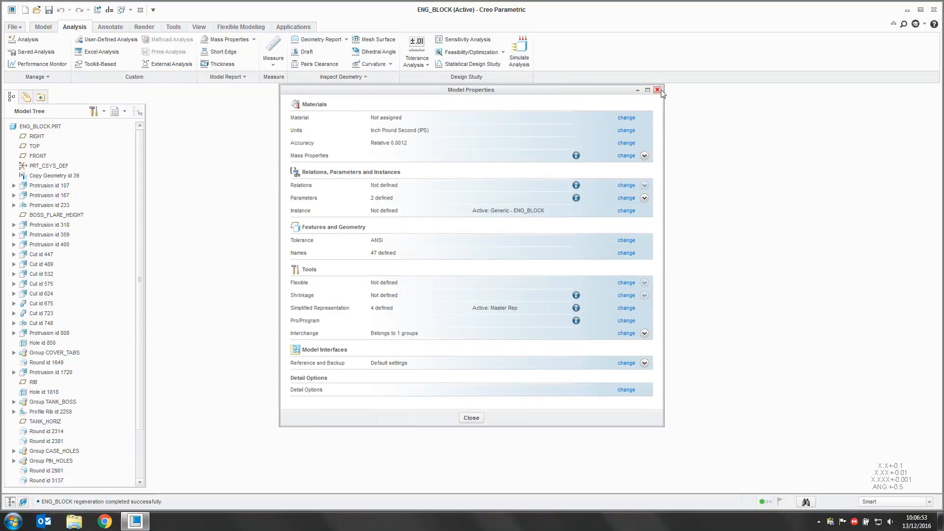
- Close Model Properties, refit the view, and measure the top hole at 0.196850 in diameter
left_click(656, 90)
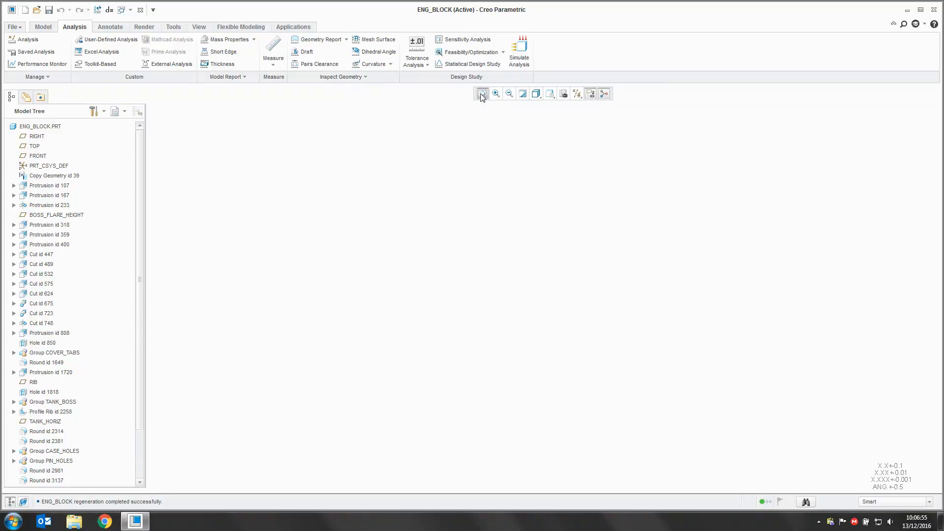
left_click(481, 93)
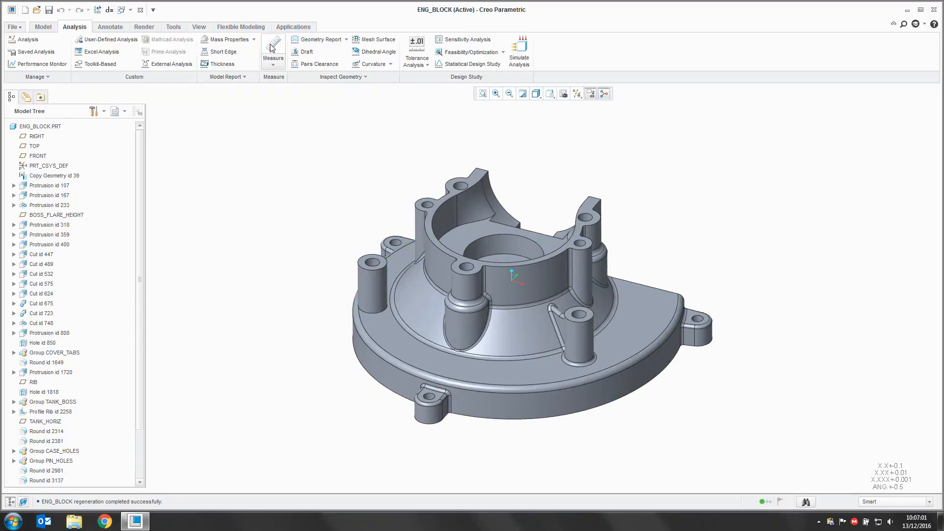
left_click(273, 51)
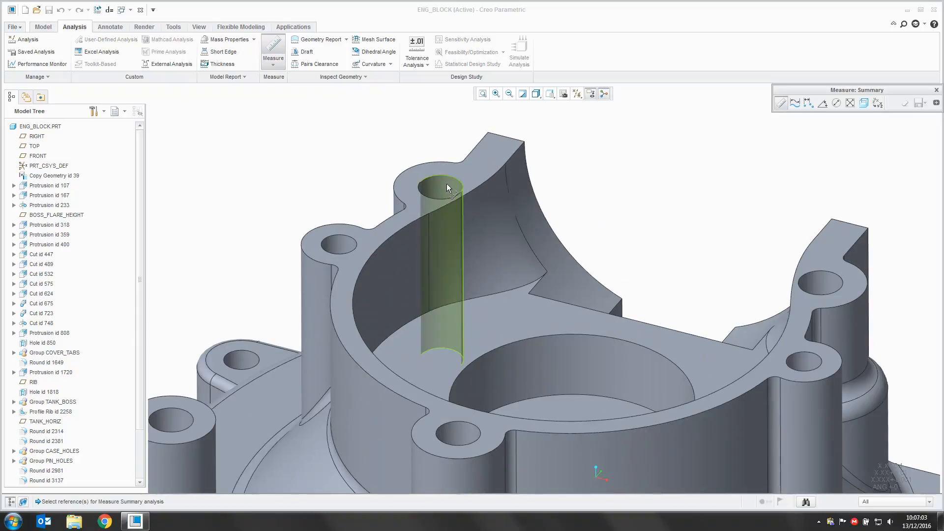
left_click(439, 187)
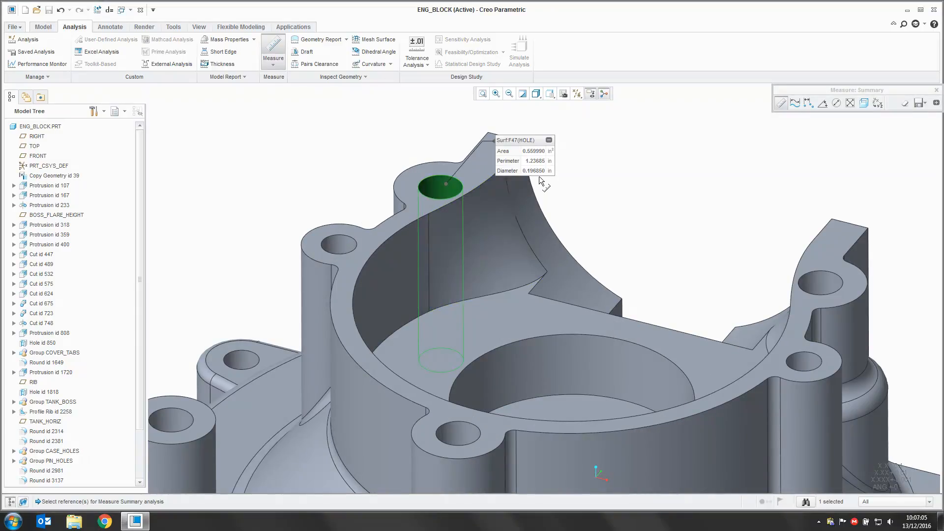